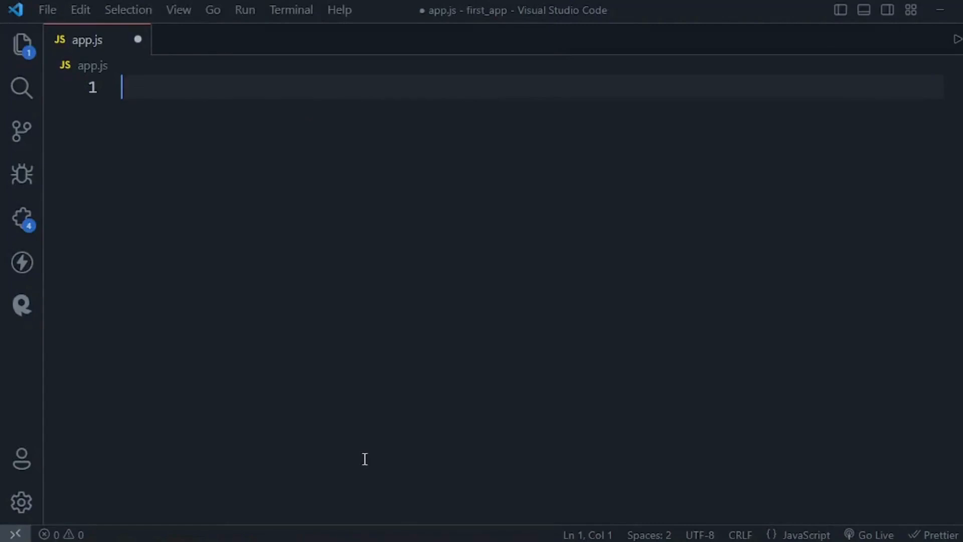
Write console.log(); //global and an empty setTimeout() call on a new line in app.js.
text(l)
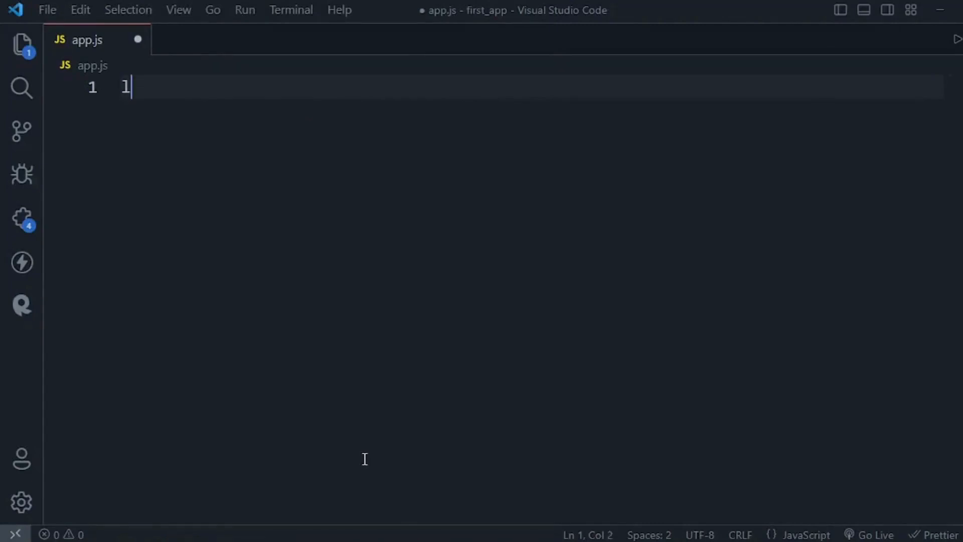
text(console.log();)
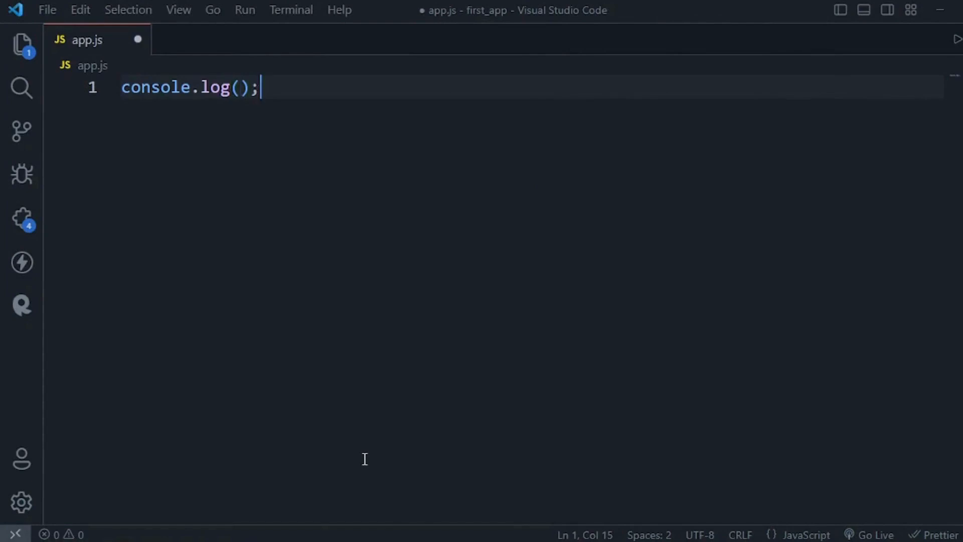
text(//glo)
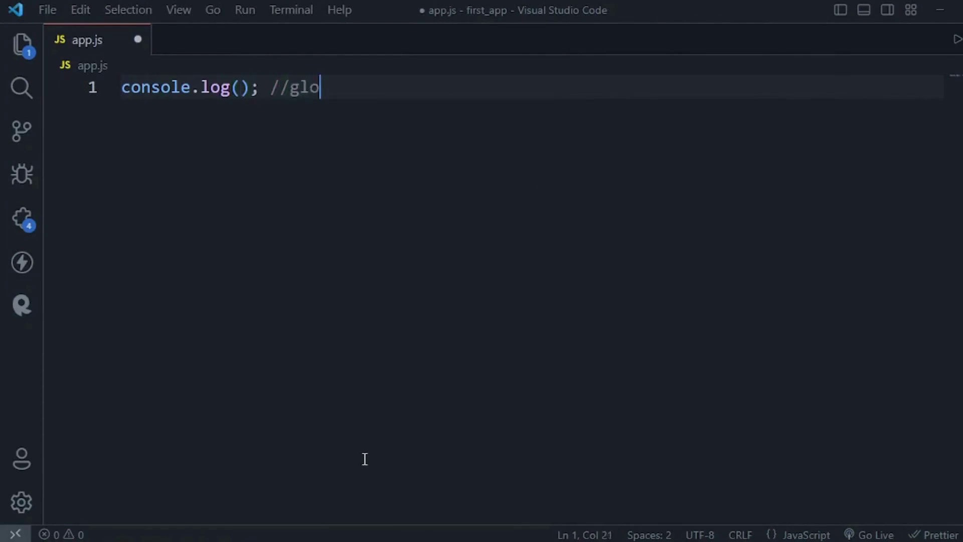
text(bal)
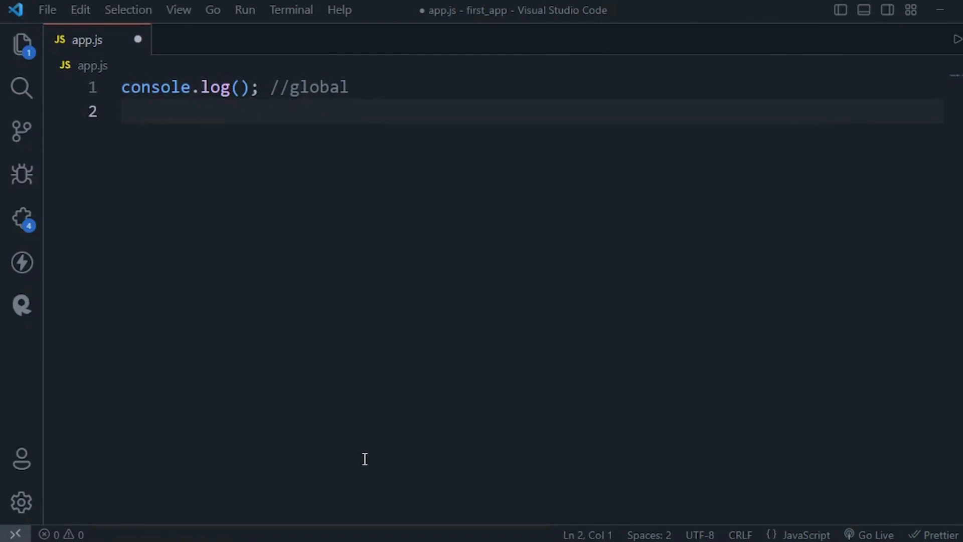
key(Enter)
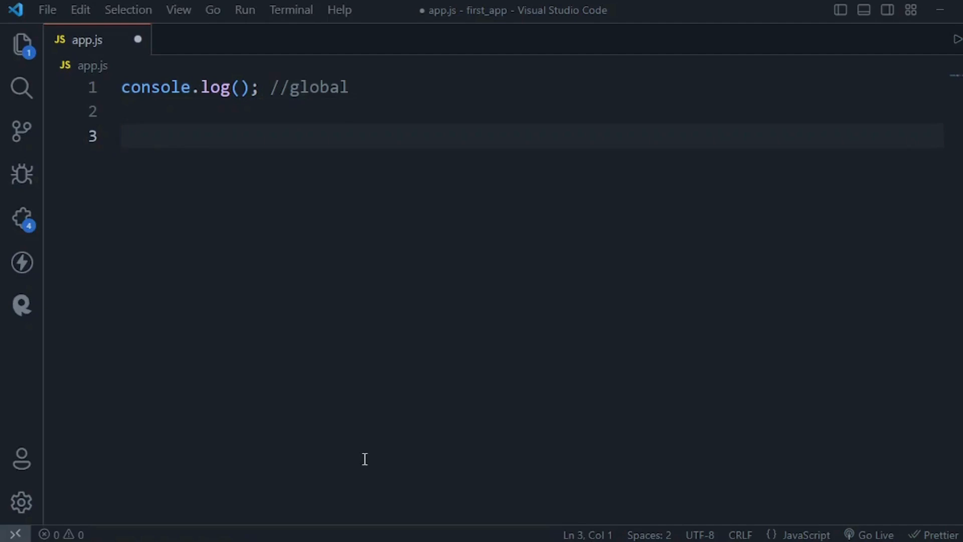
text(setTimeout()
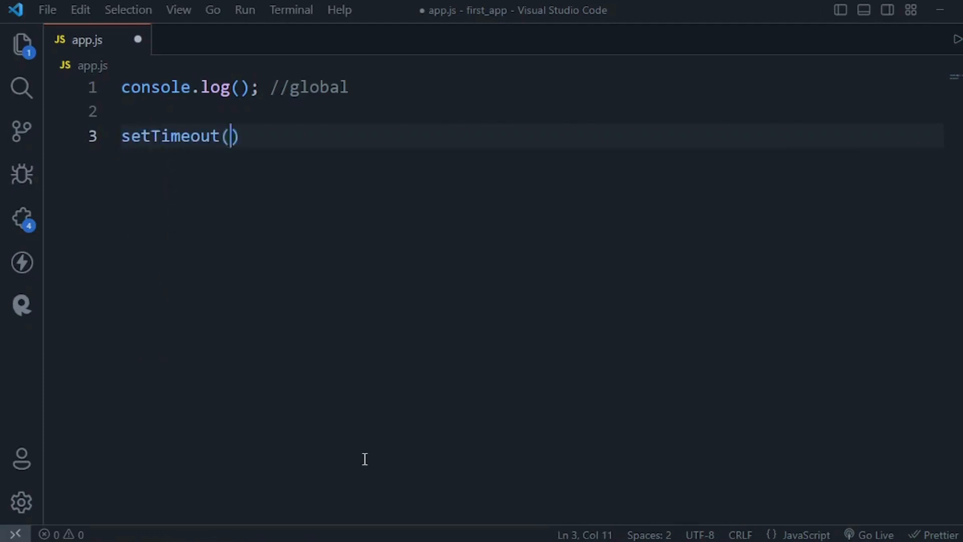
key(Enter)
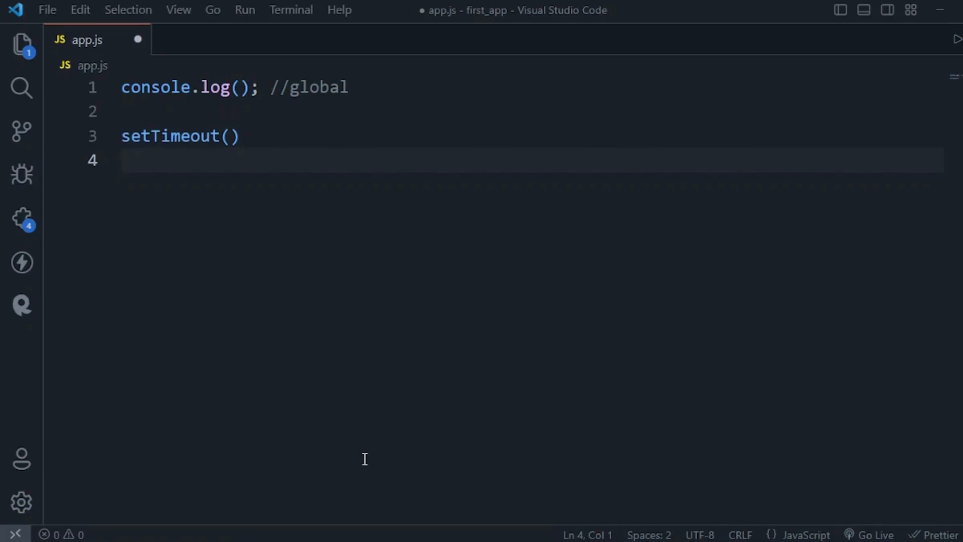
Add clearTimeout(), setInterval() and clearInterval() calls via autocomplete, each on its own line.
text(cle)
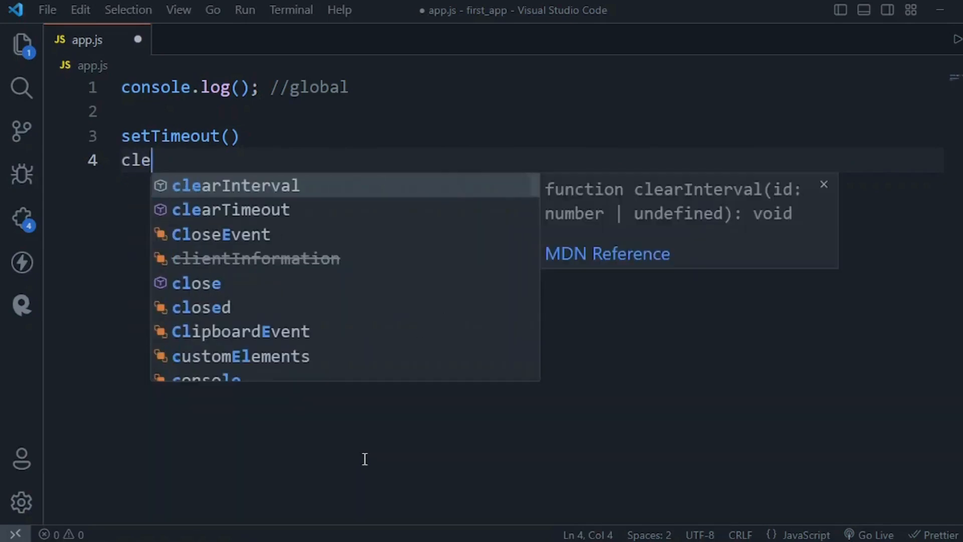
click(230, 209)
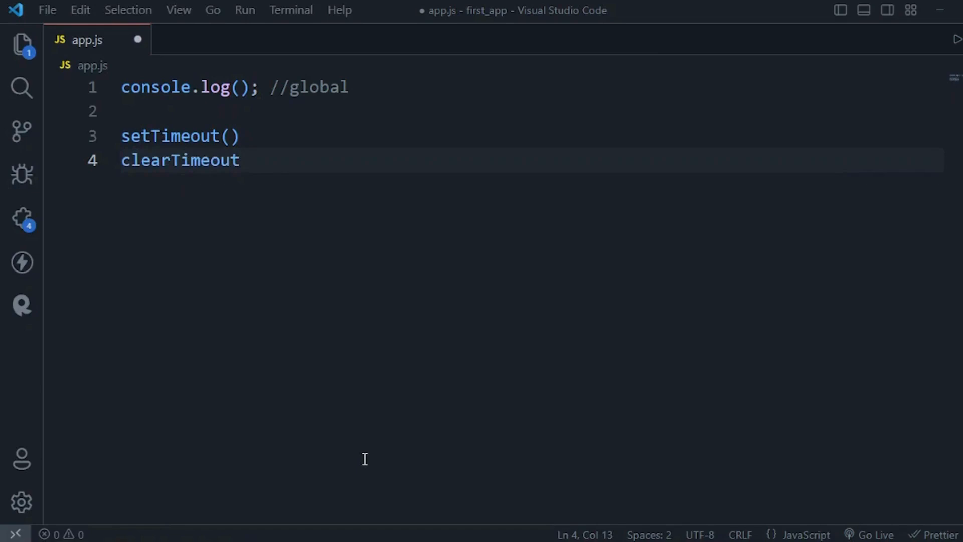
text(())
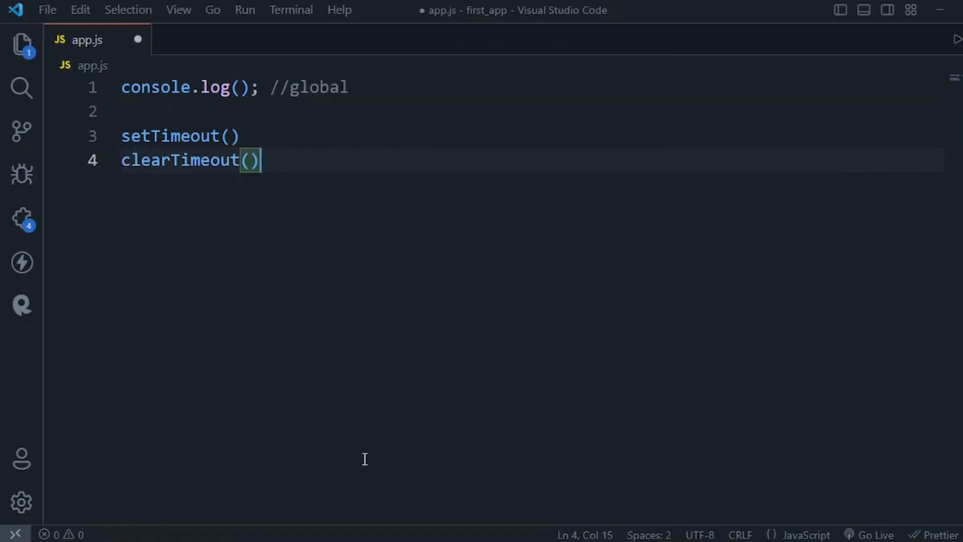
text(set)
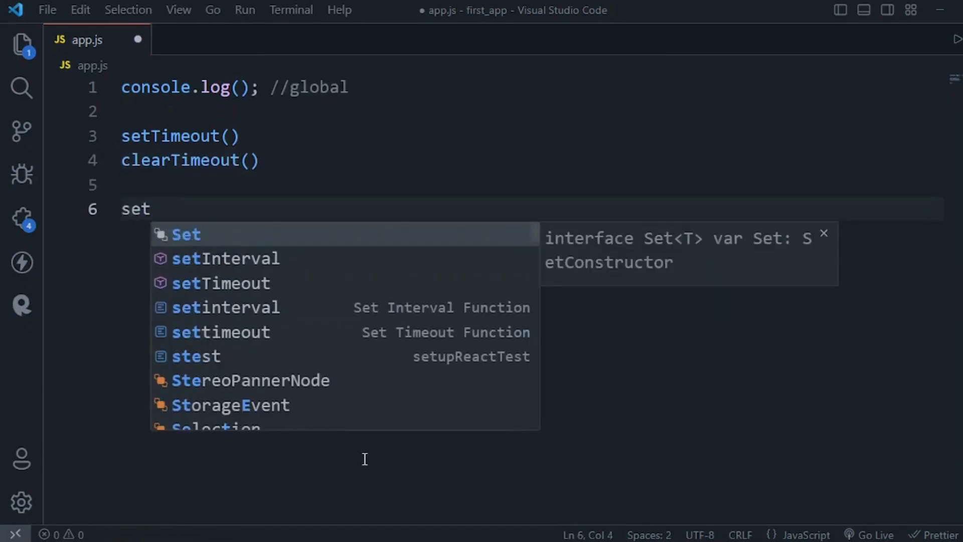
click(225, 259)
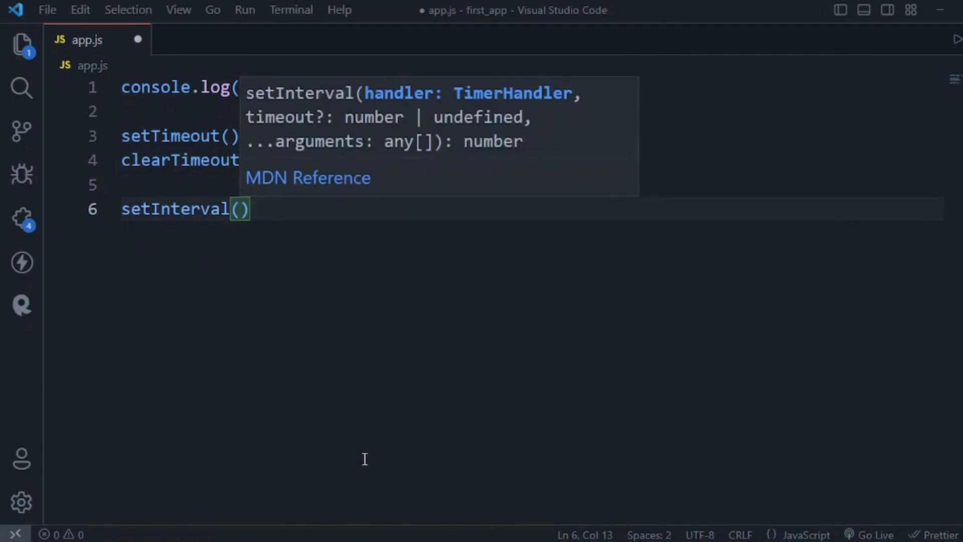
text(clea)
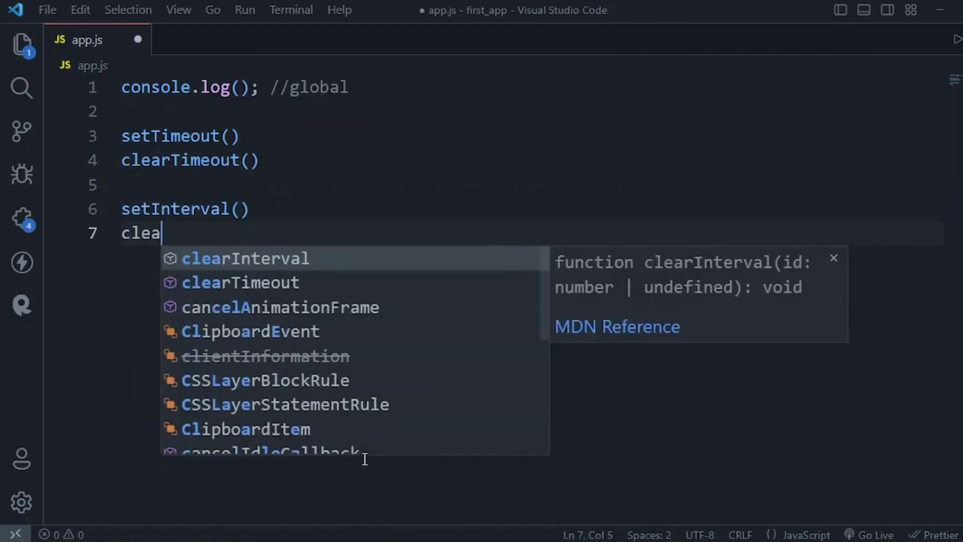
key(Tab)
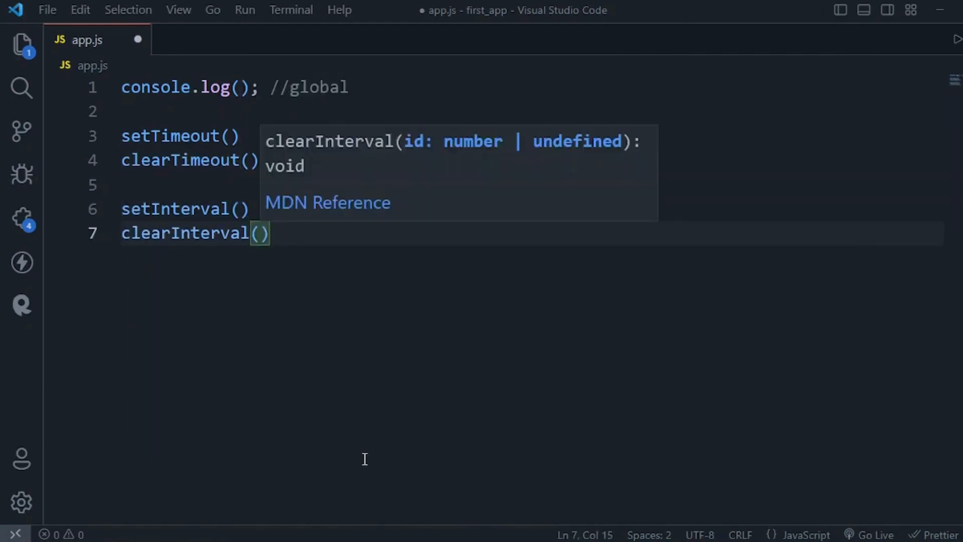
key(Enter)
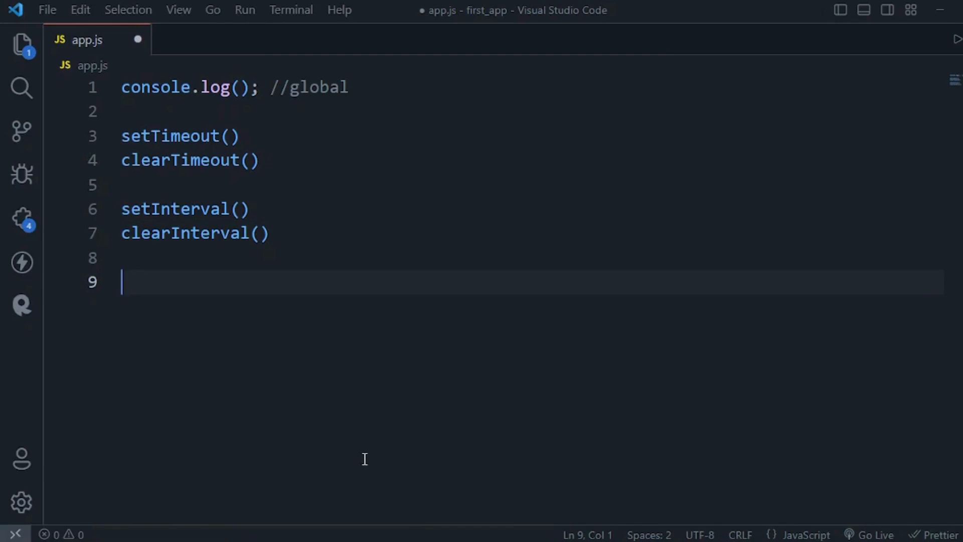
Write window.console.log(), then replace console.log with setTimeout() on the window object.
text(w)
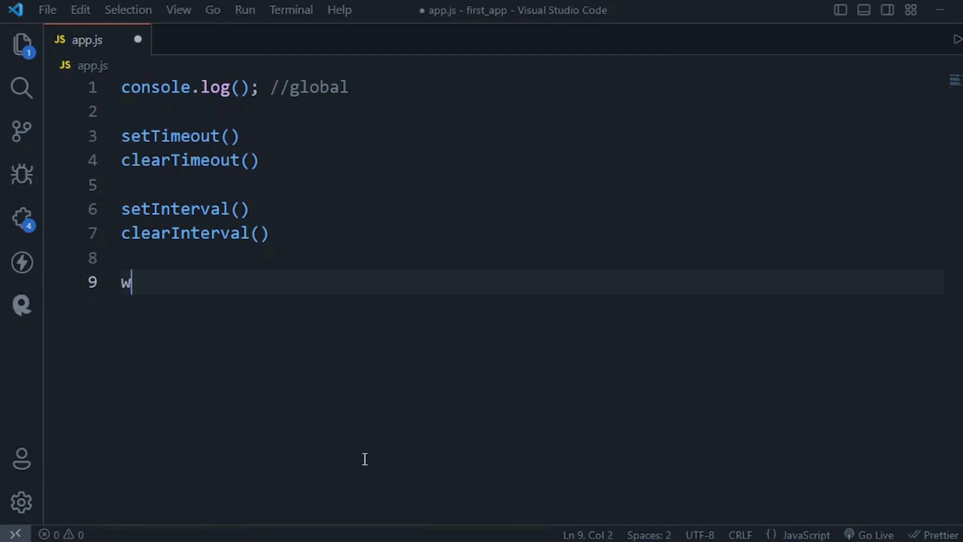
text(indow)
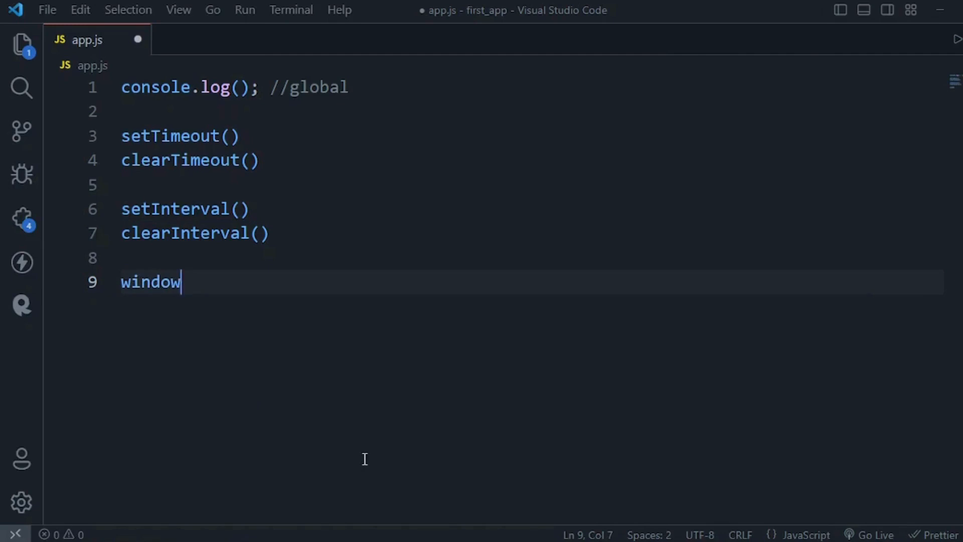
text(.)
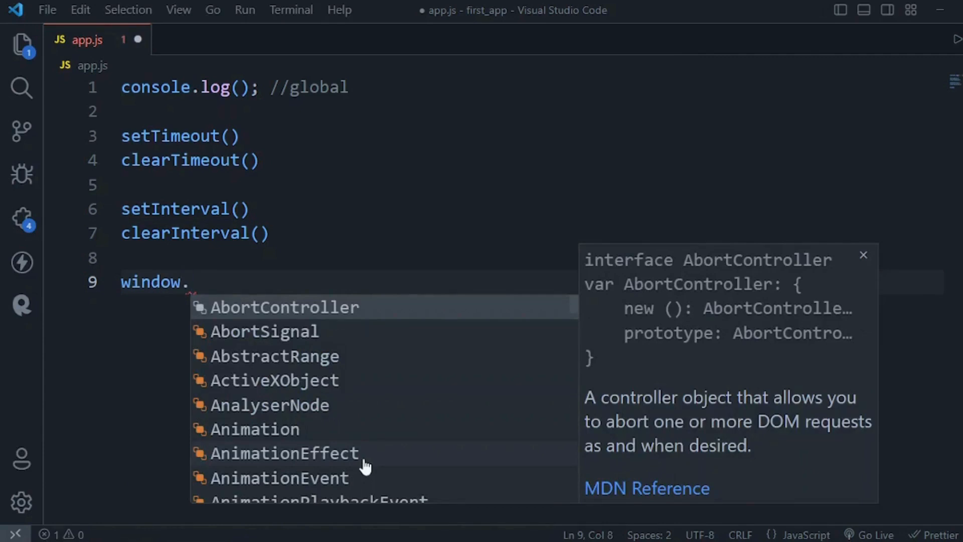
text(console.l)
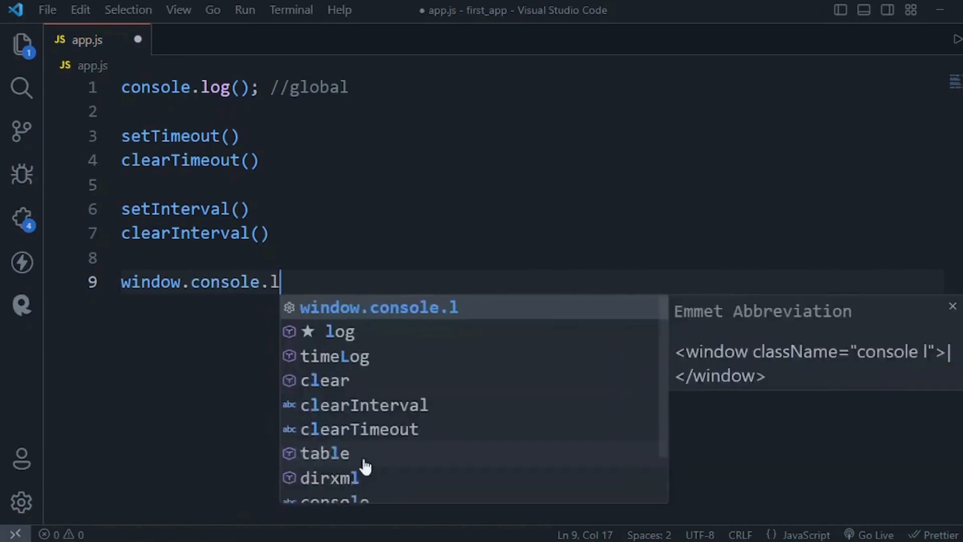
click(339, 331)
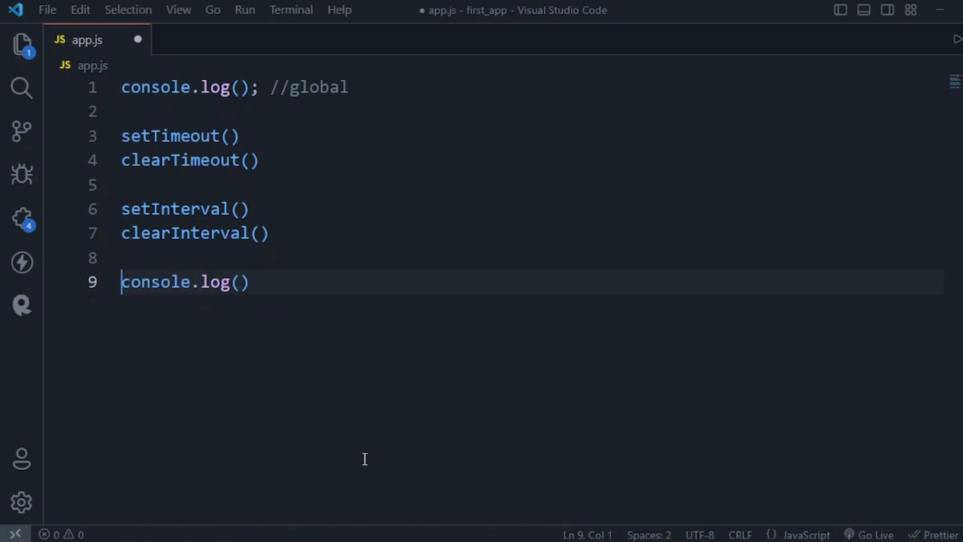
text(window.)
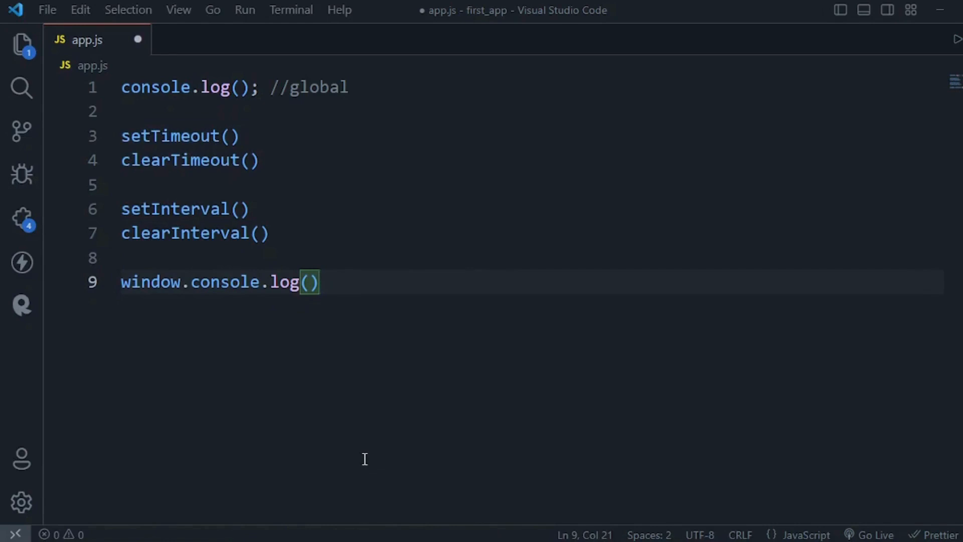
key(BackSpace)
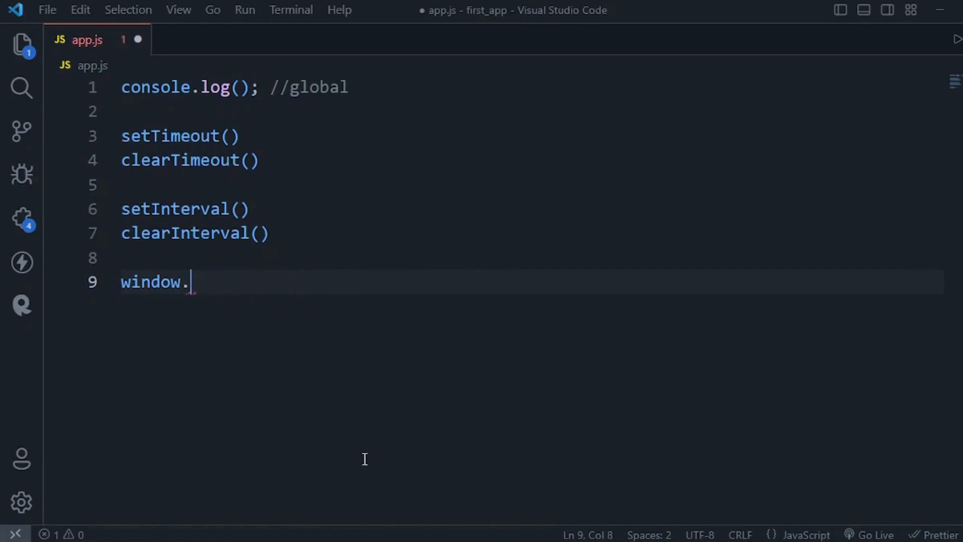
text(setTimeout()
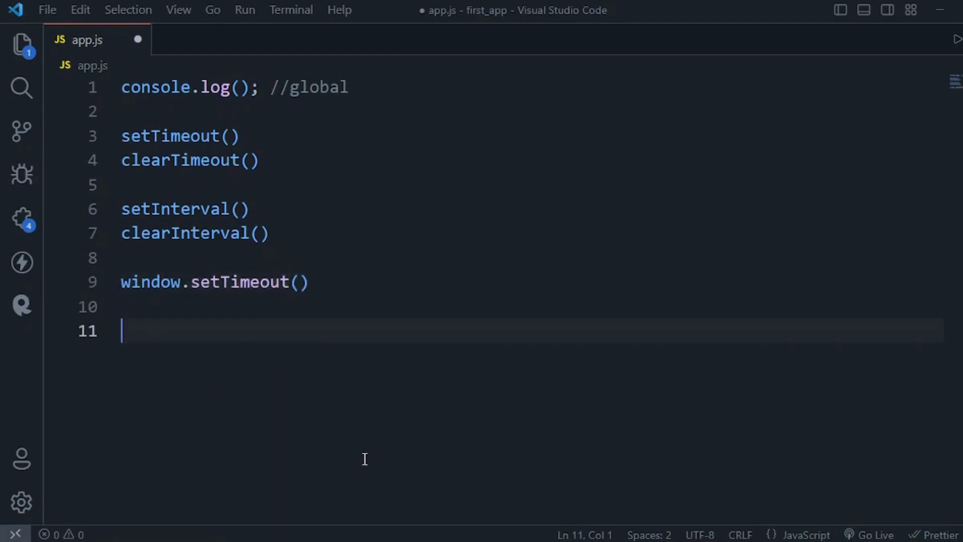
Declare const message = "" and try window.message and global. lines below it.
text(const messga)
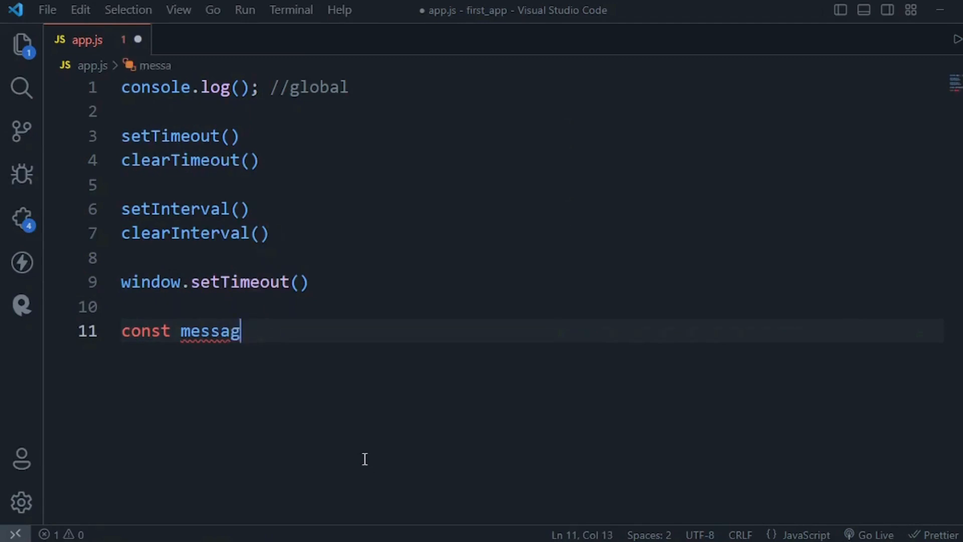
text(e = "")
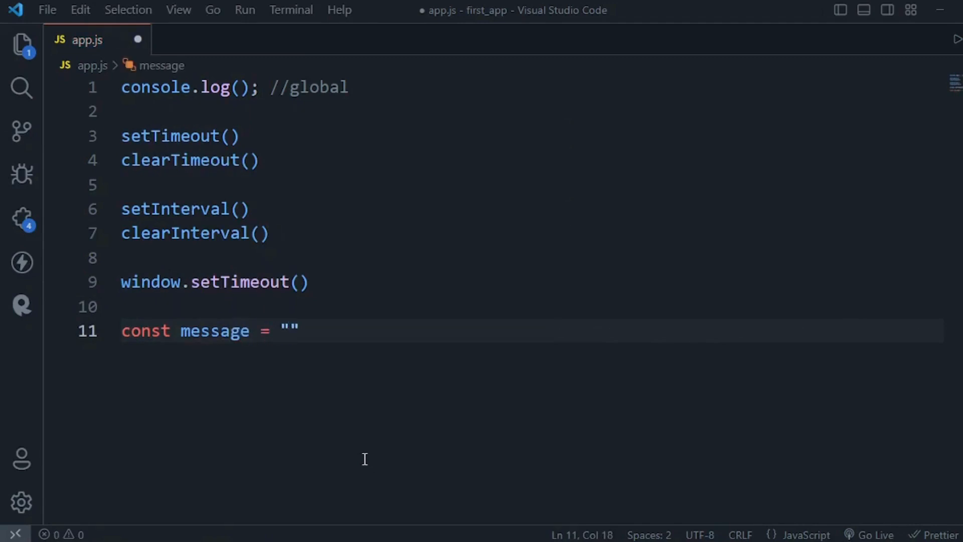
key(Right)
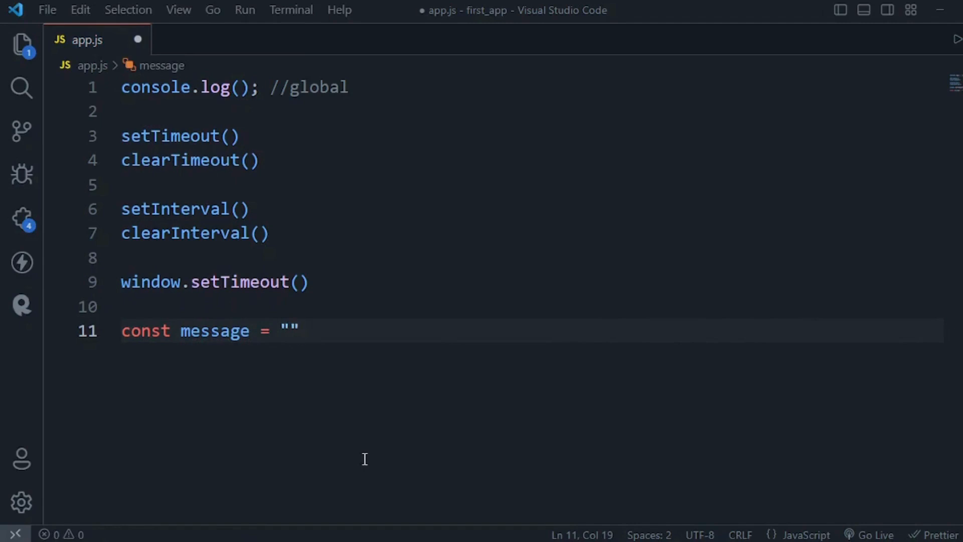
text(window.)
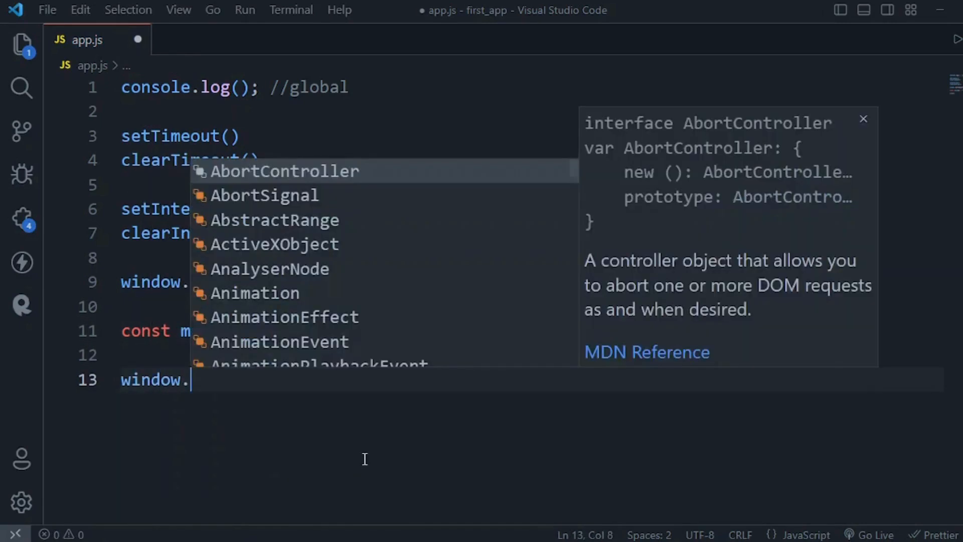
text(message)
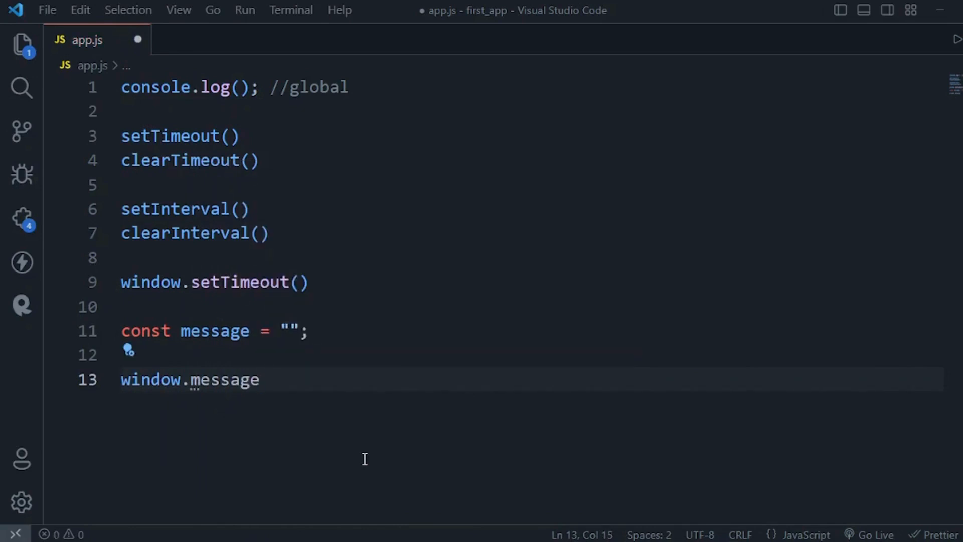
key(Enter)
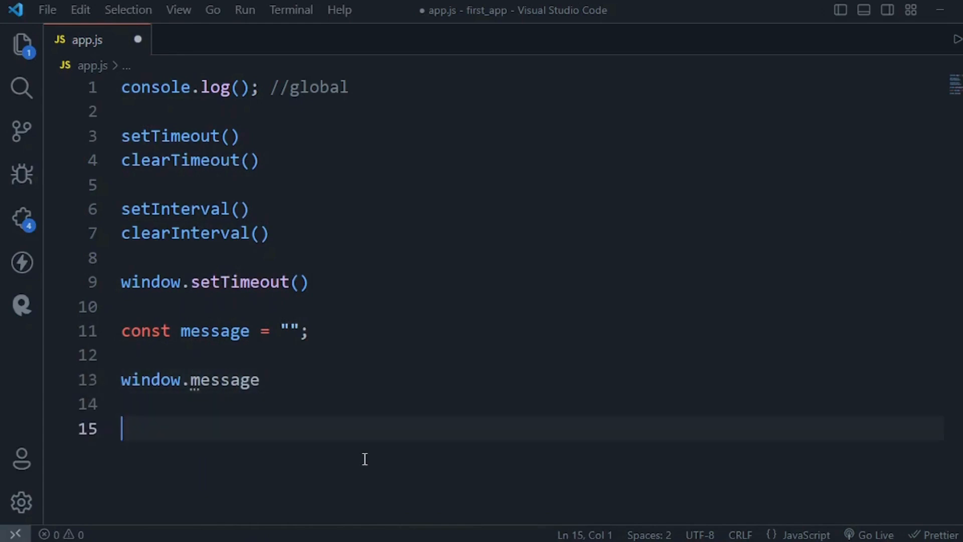
text(global)
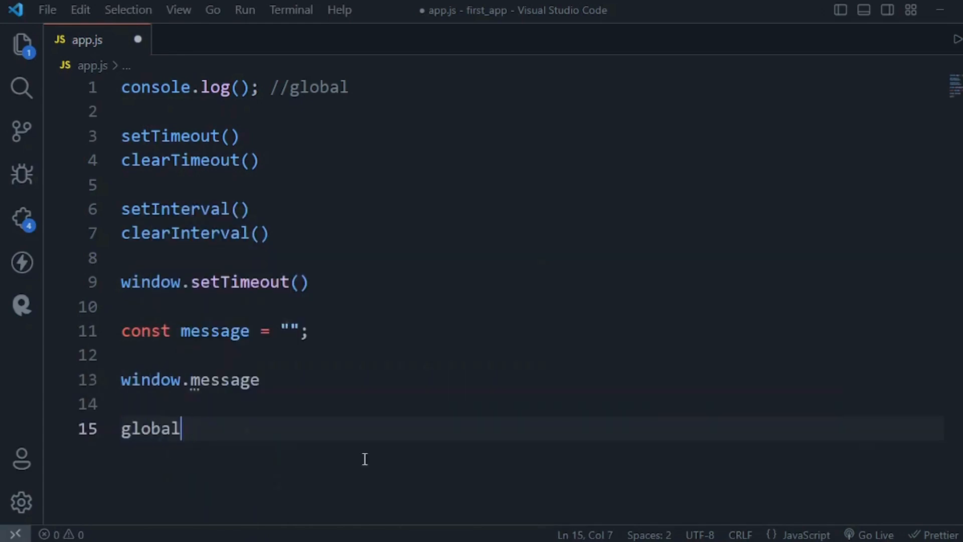
text(.)
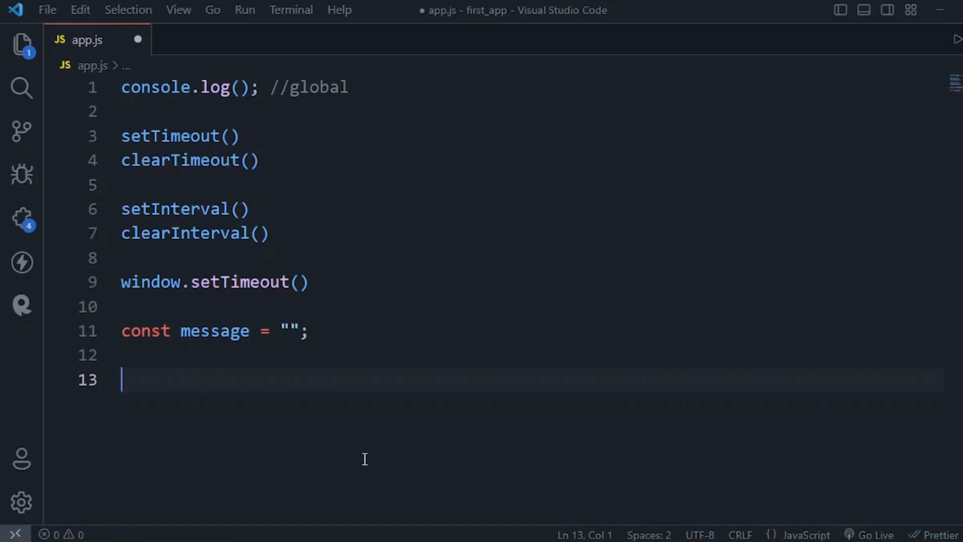
Add console.log(global.message) below the message constant using the log snippet.
text(lo)
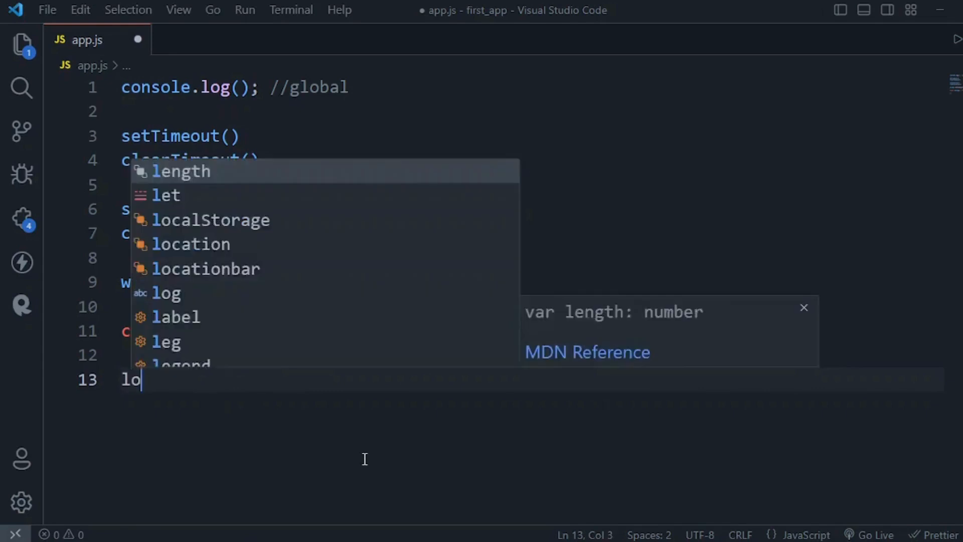
text(g)
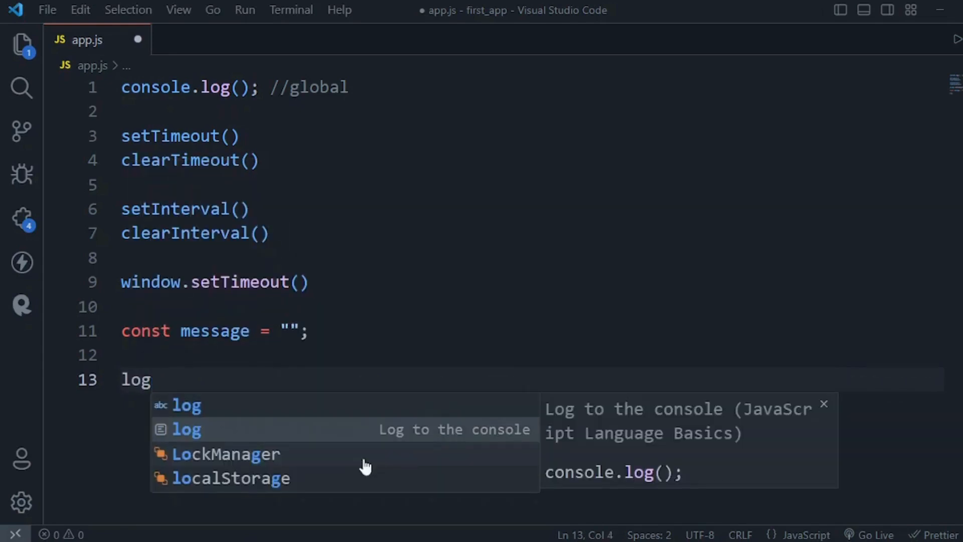
click(186, 430)
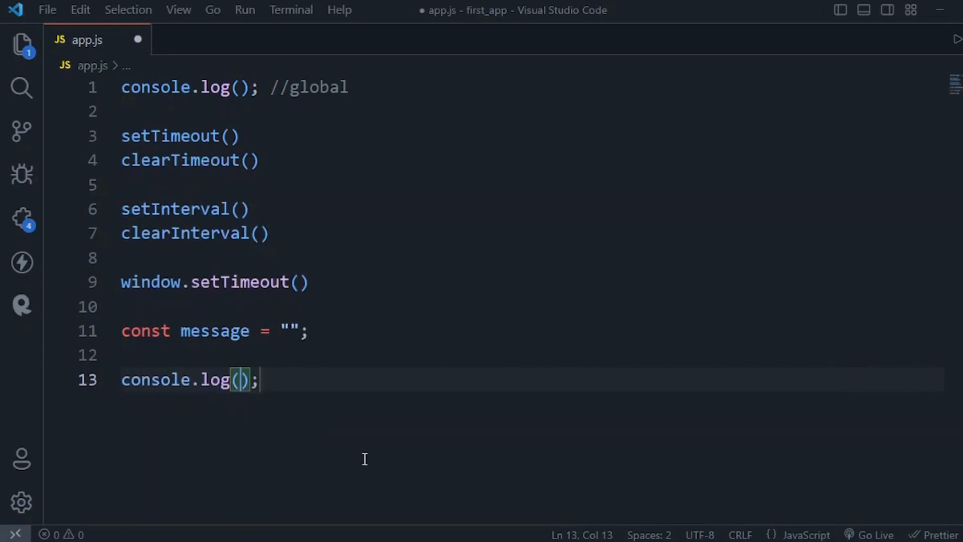
text(global)
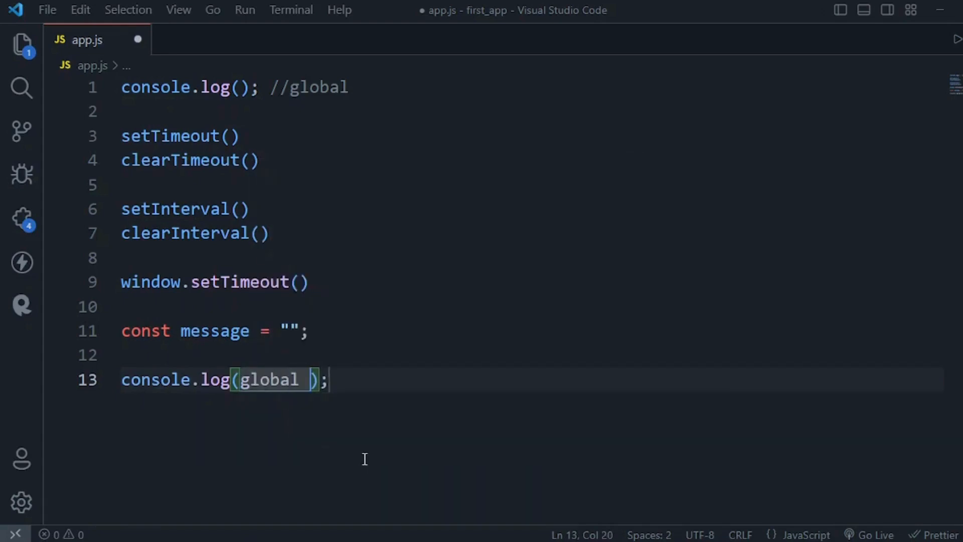
text(.mess)
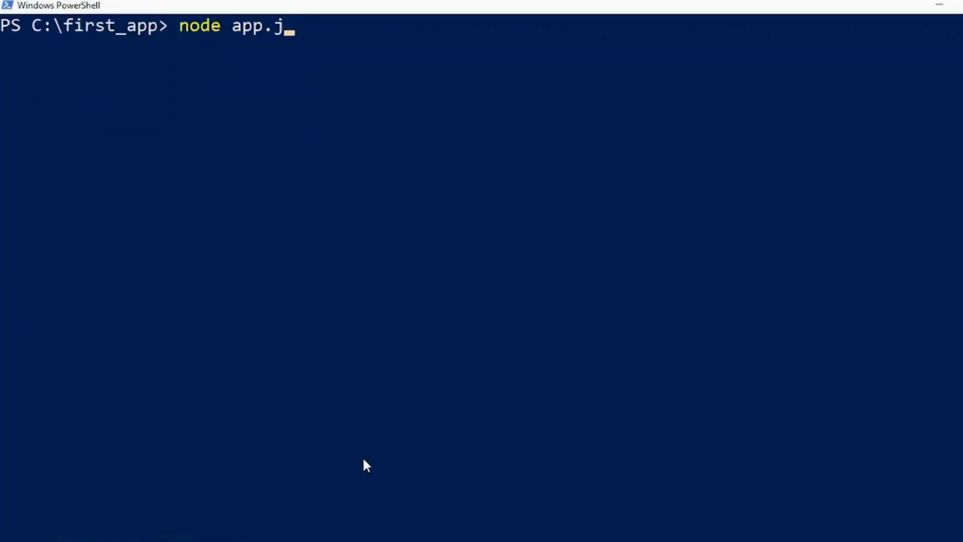
Run node app.js in PowerShell, which prints undefined for global.message.
key(Enter)
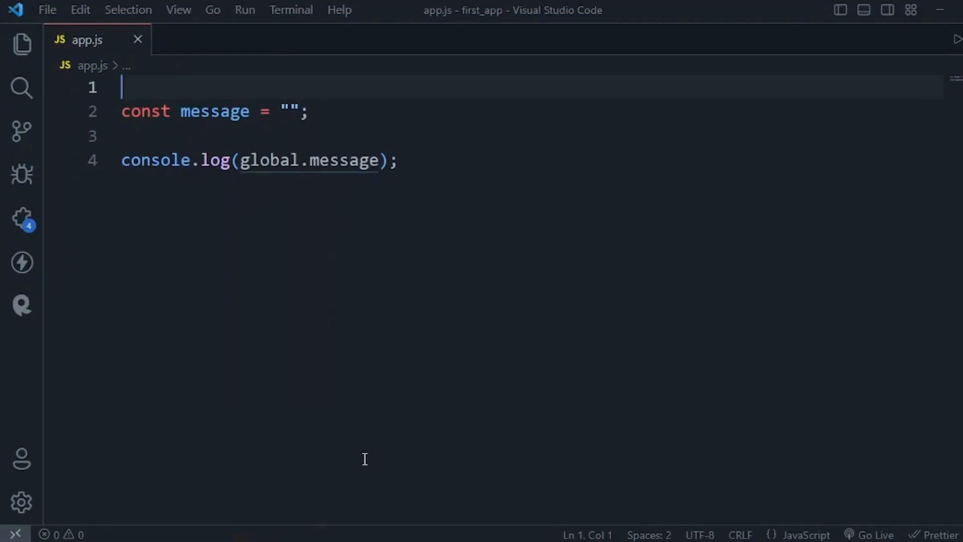
mouse_move(572, 222)
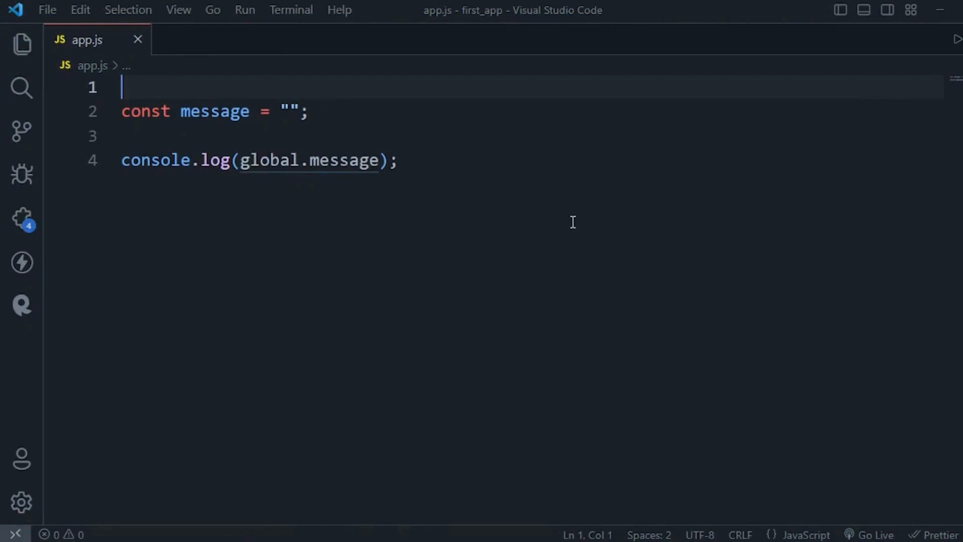